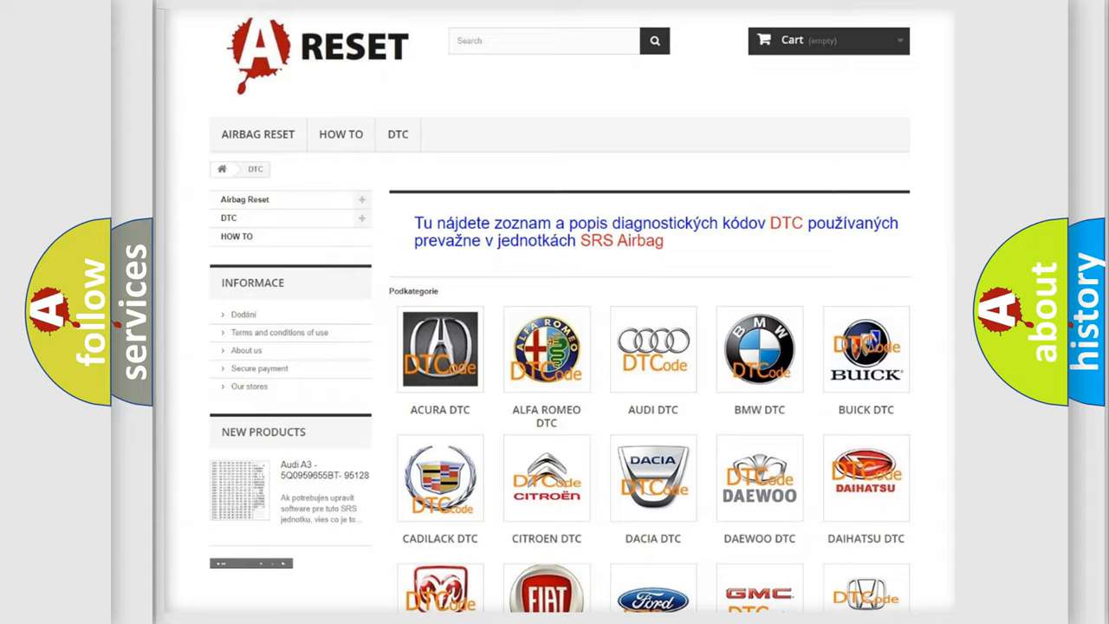
# - Scroll through the list of Dodge DTC subcategory codes toward code B170B15
pyautogui.scroll(-3)
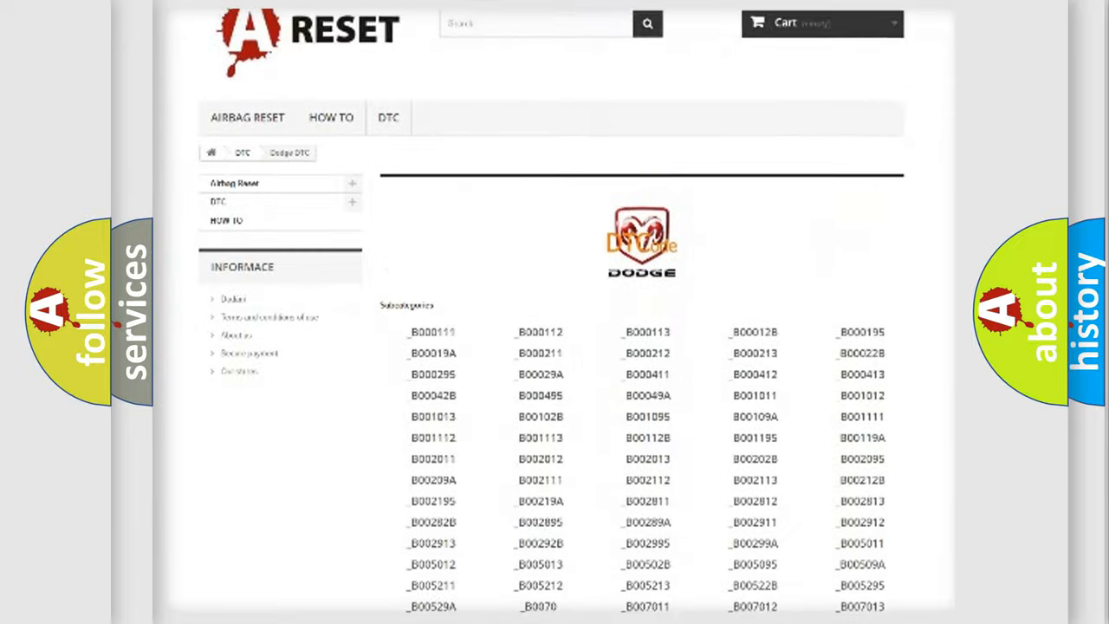
pyautogui.scroll(-3)
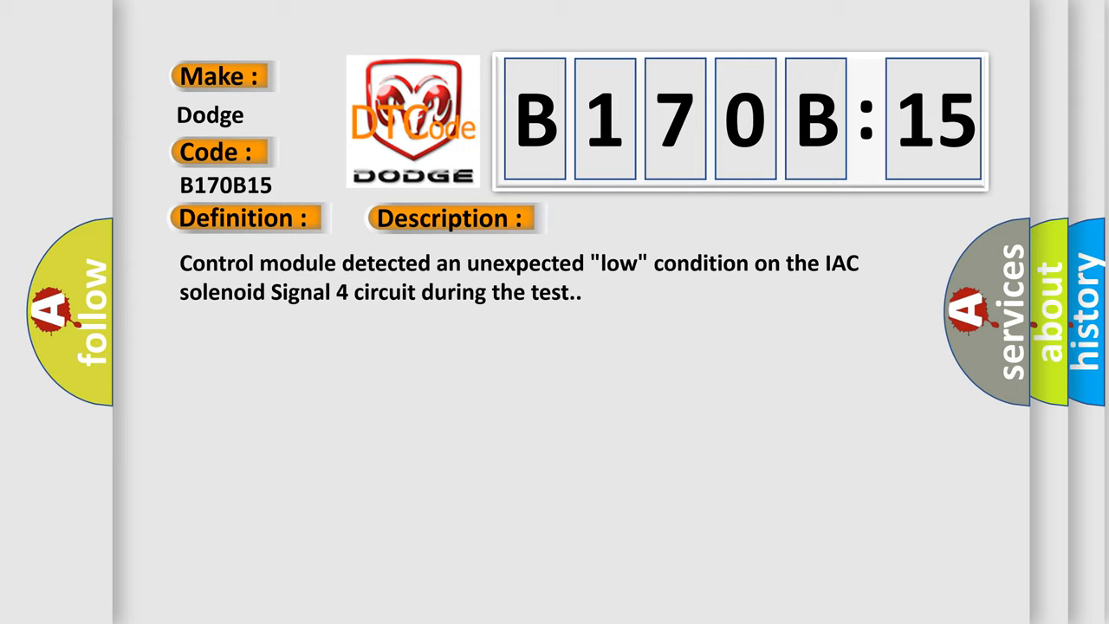
# - Advance the slide from the B170B15 description to its causes: ground circuit, solenoid harness, short or open
pyautogui.click(637, 218)
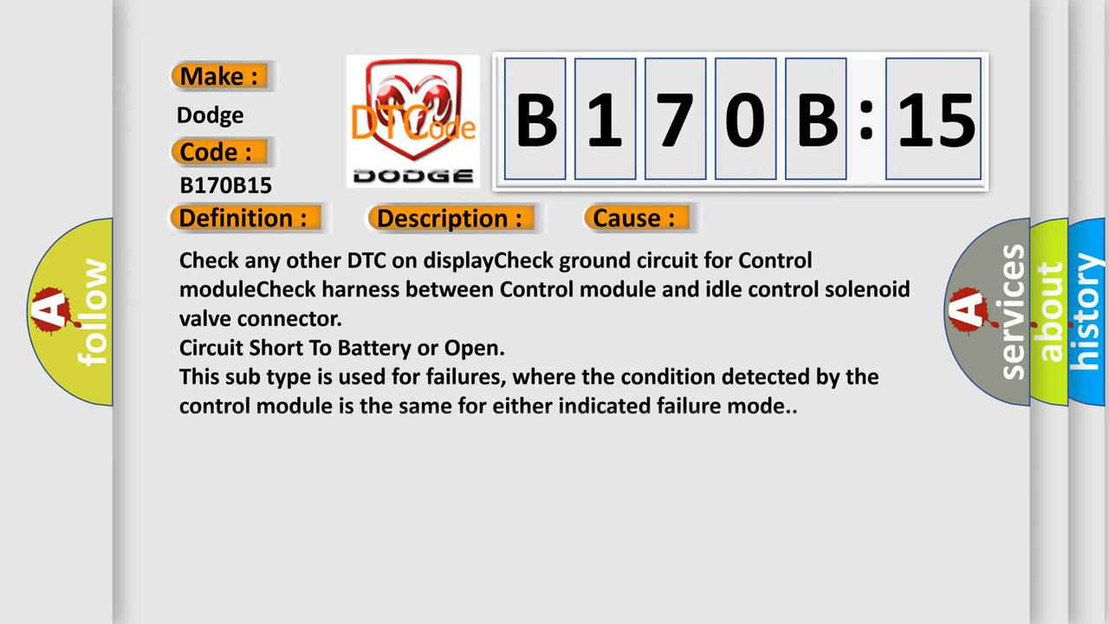